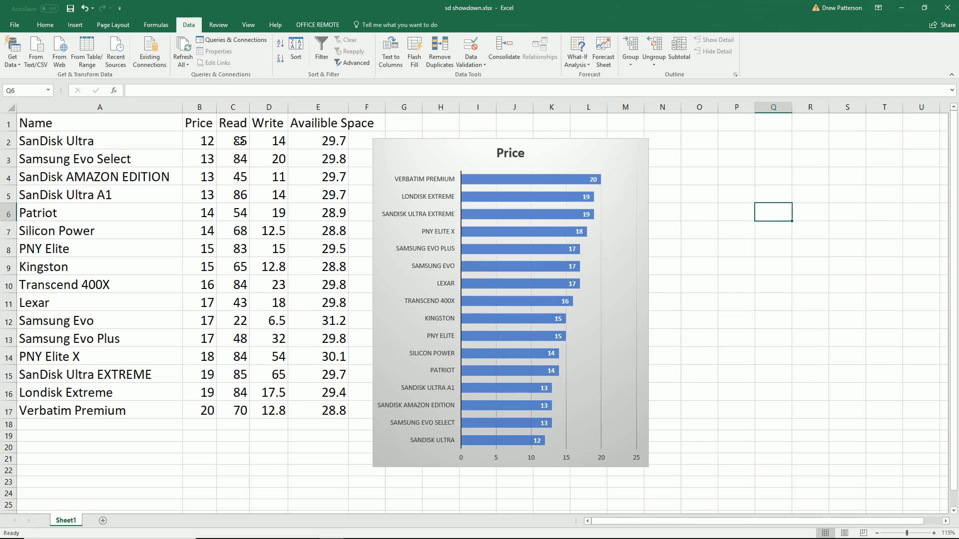
- Sort the card table by Read speed and plot the Read series in the chart
left_click(198, 122)
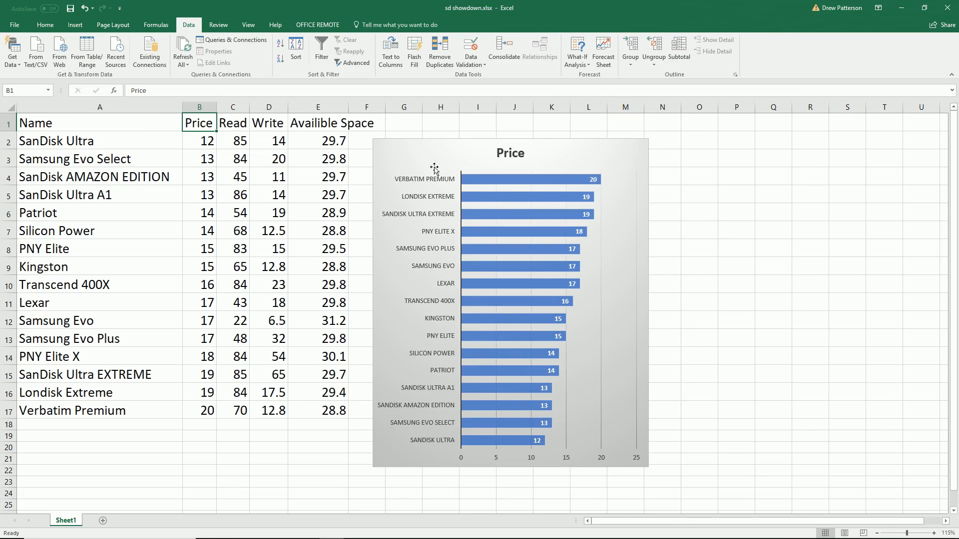
mouse_move(421, 441)
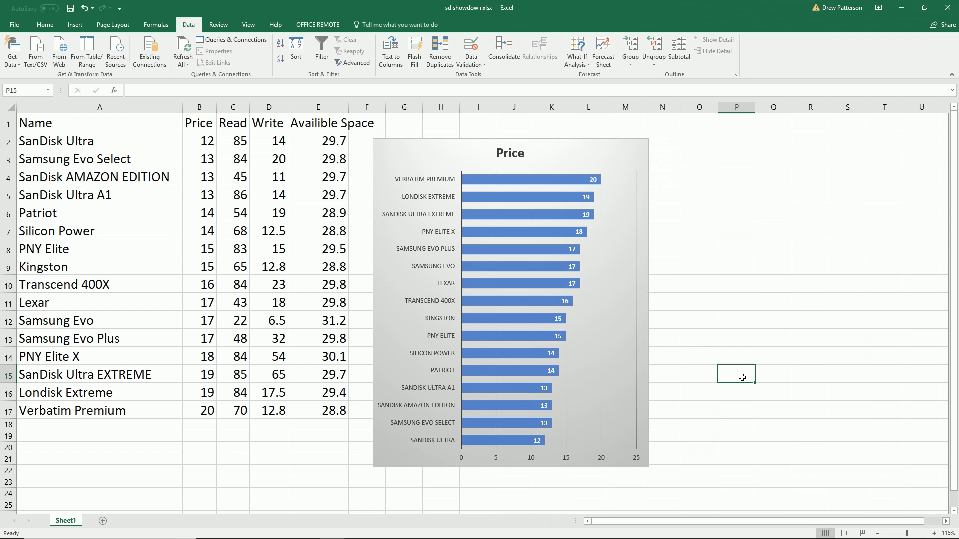
mouse_move(597, 398)
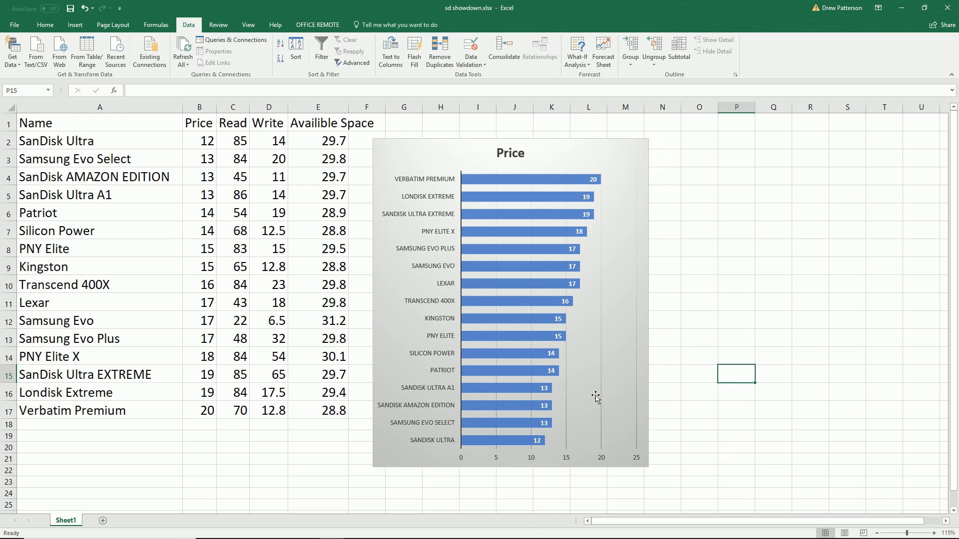
mouse_move(473, 302)
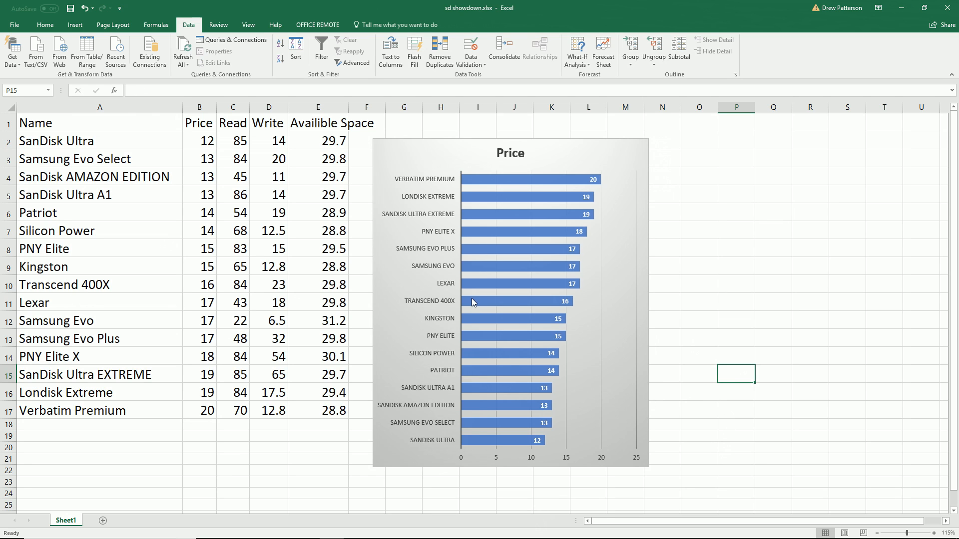
mouse_move(422, 442)
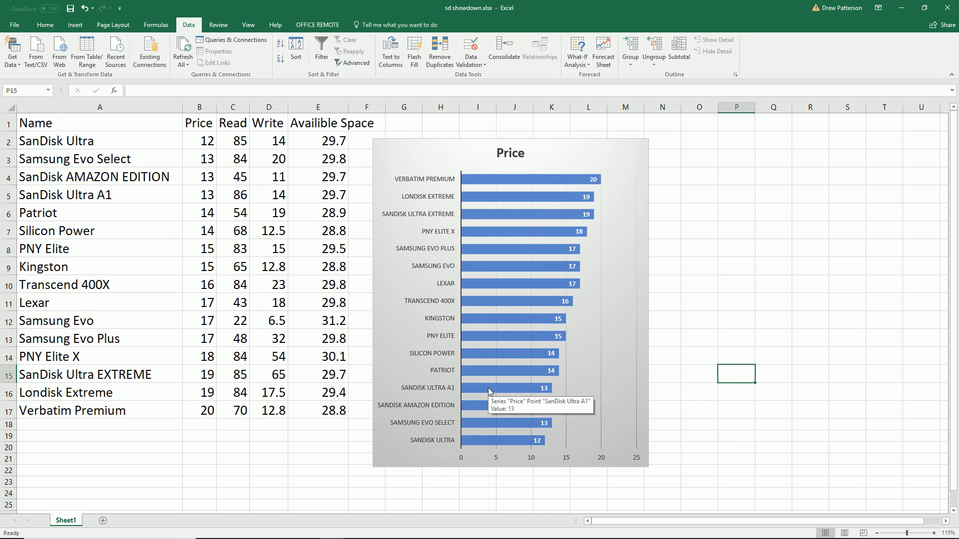
mouse_move(493, 388)
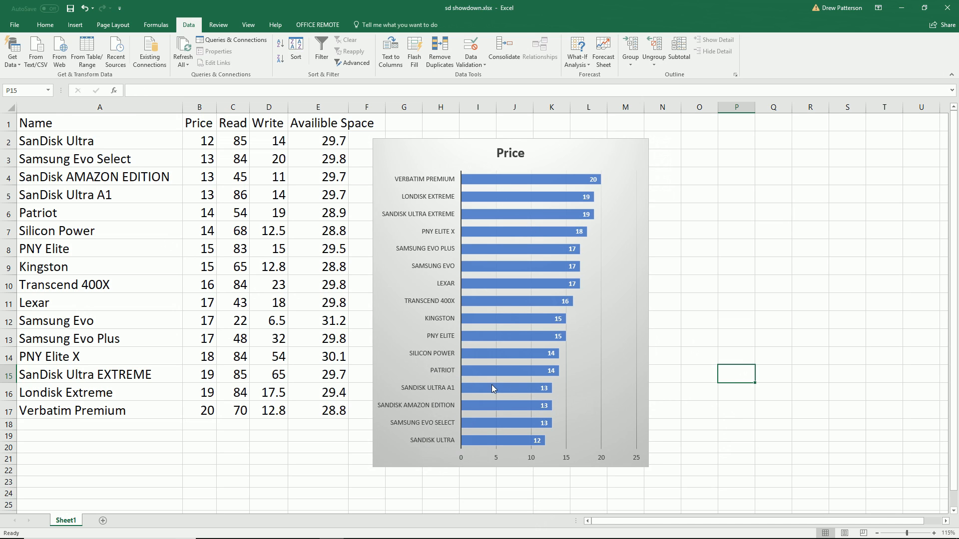
mouse_move(443, 320)
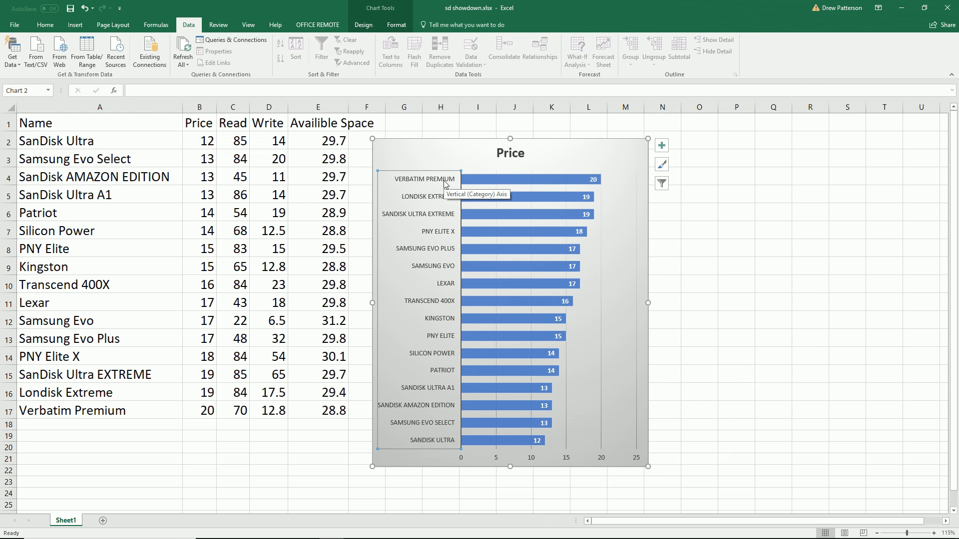
mouse_move(445, 188)
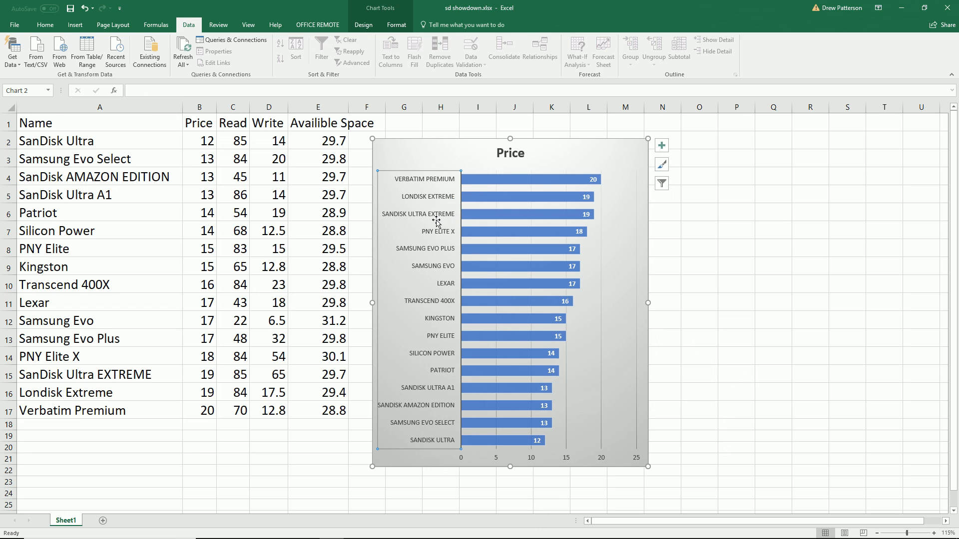
mouse_move(774, 302)
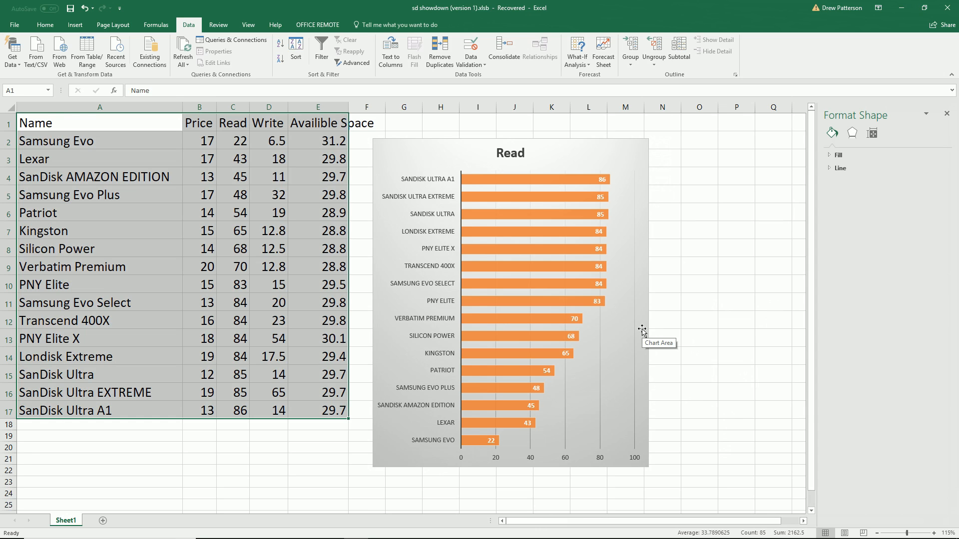
mouse_move(643, 330)
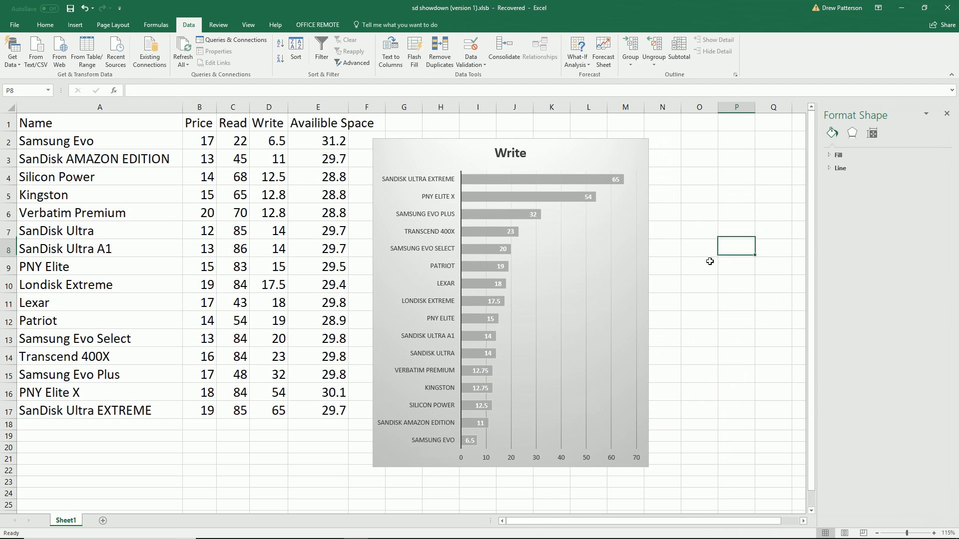
- Sort the cards by Write speed and switch the chart series to Write
left_click(699, 247)
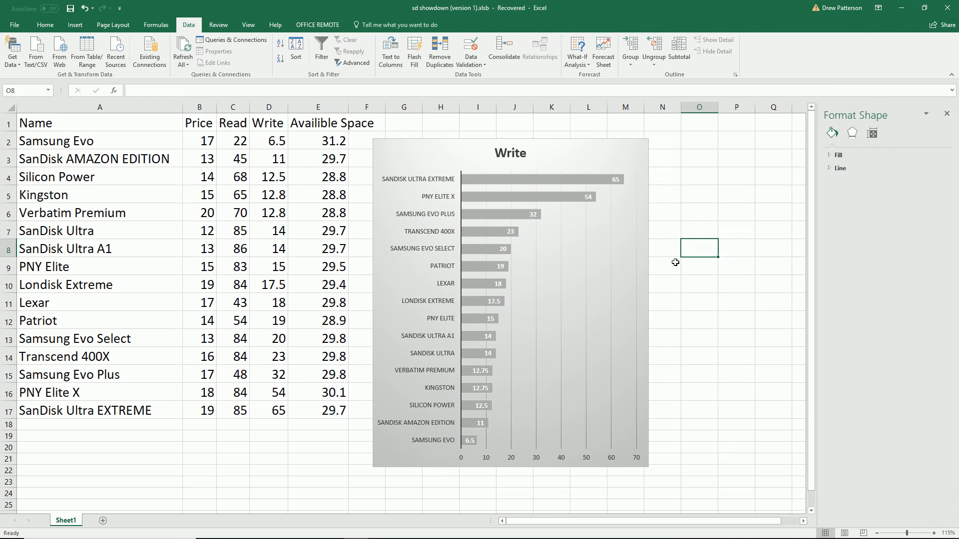
mouse_move(434, 185)
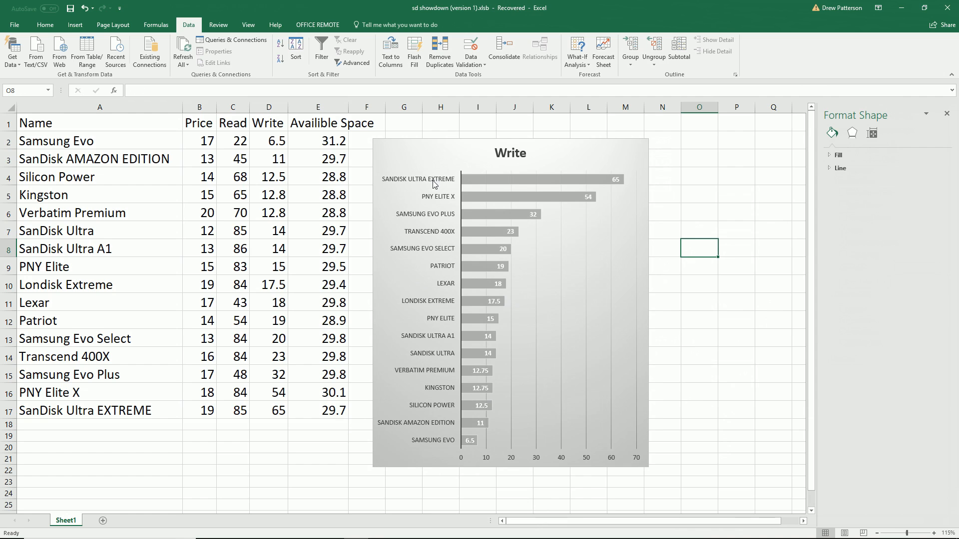
mouse_move(498, 190)
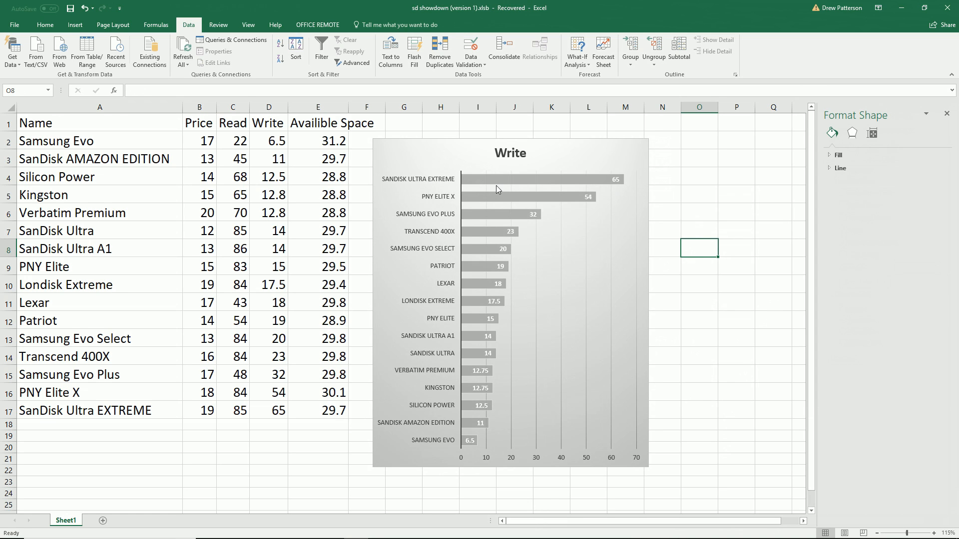
mouse_move(540, 160)
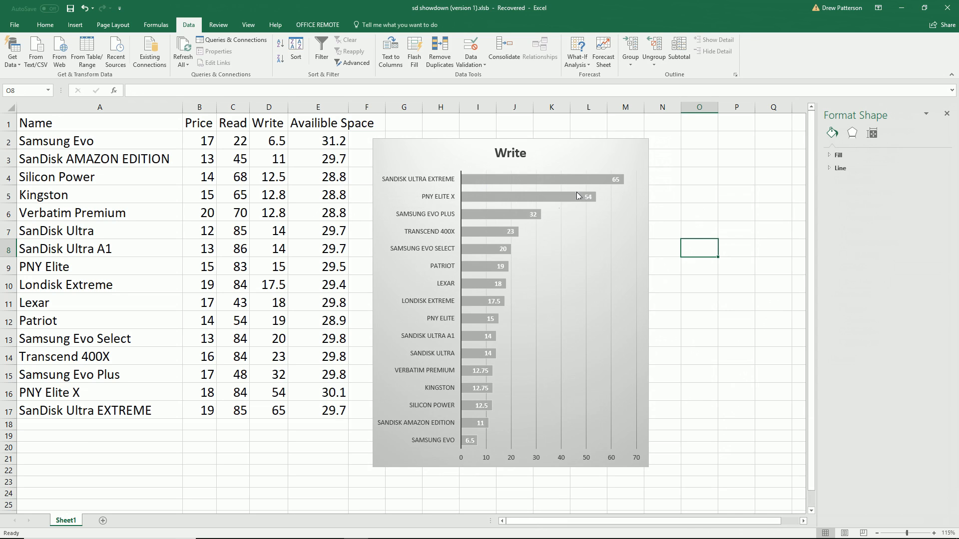
mouse_move(454, 186)
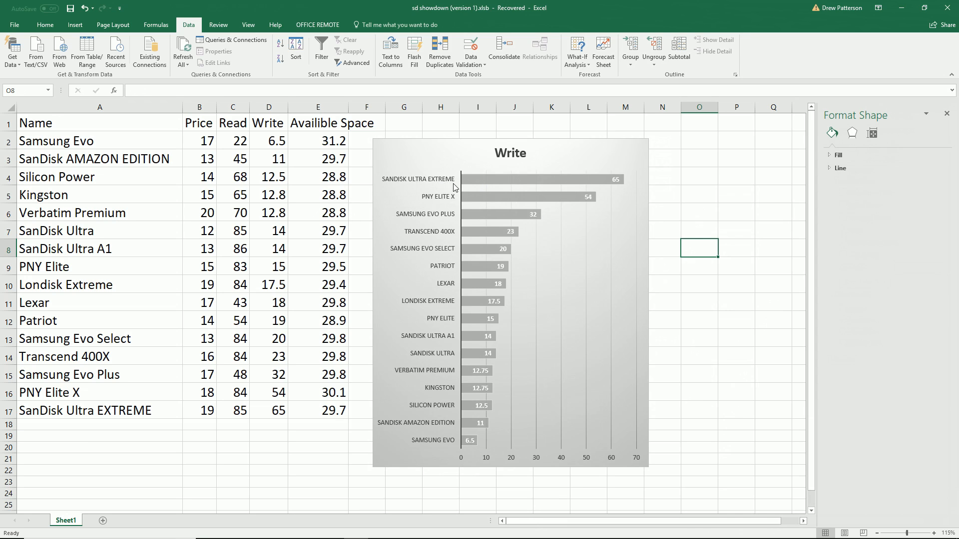
mouse_move(475, 366)
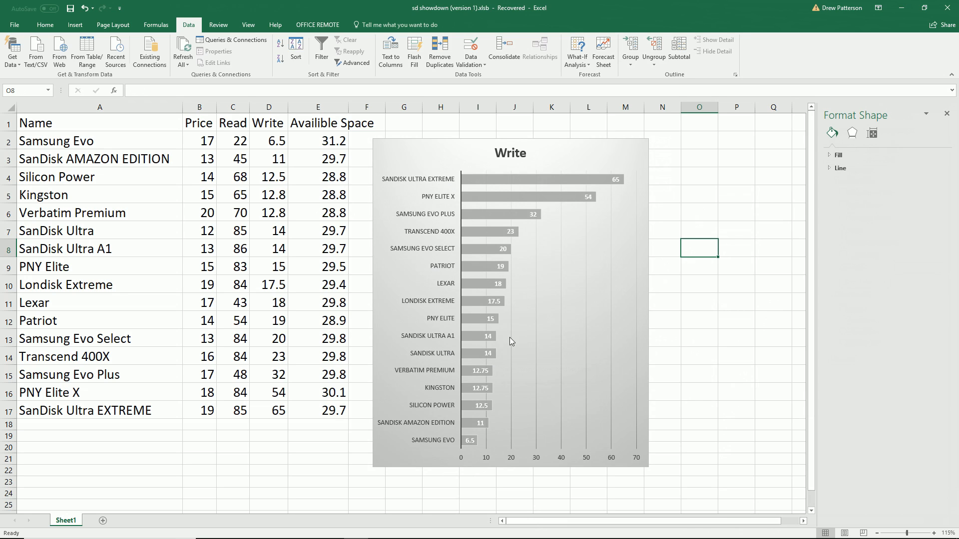
mouse_move(476, 452)
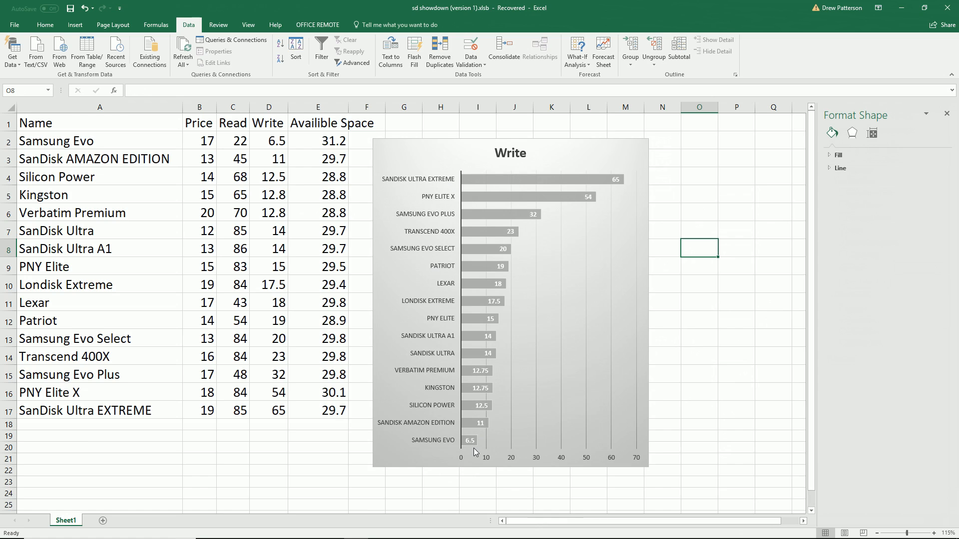
mouse_move(468, 450)
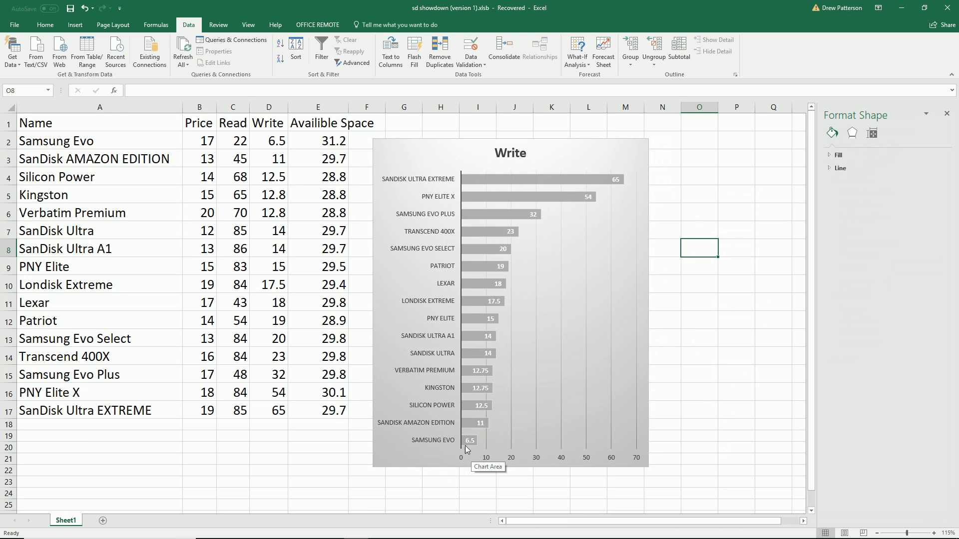
mouse_move(494, 384)
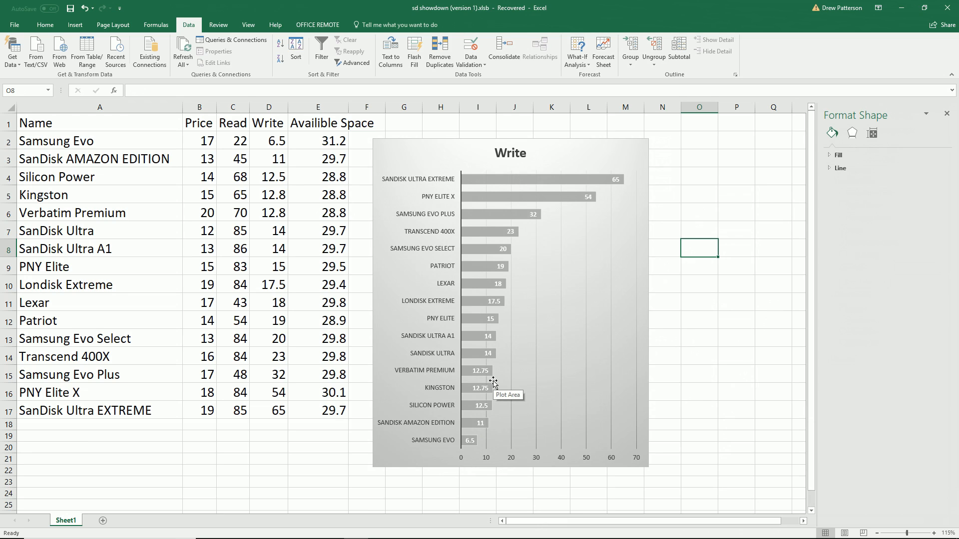
mouse_move(540, 329)
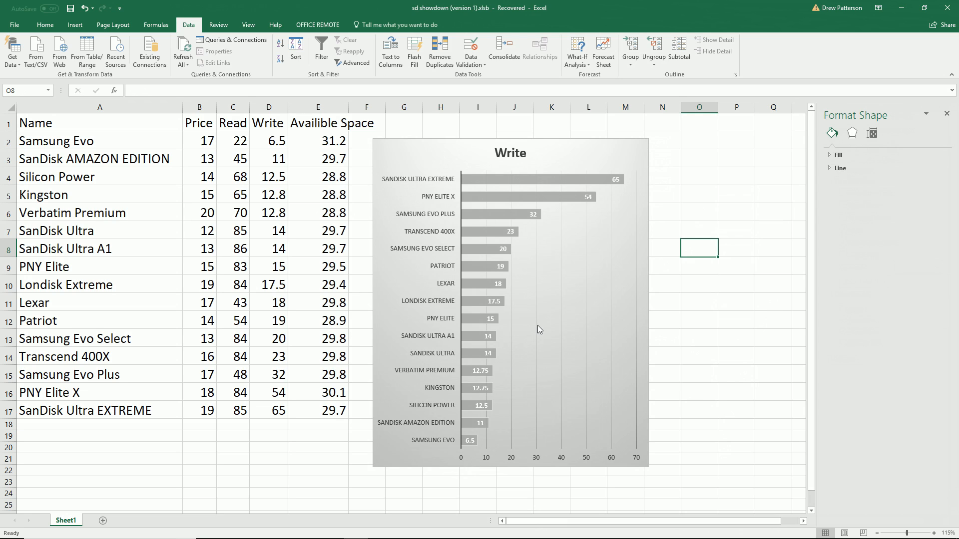
mouse_move(502, 370)
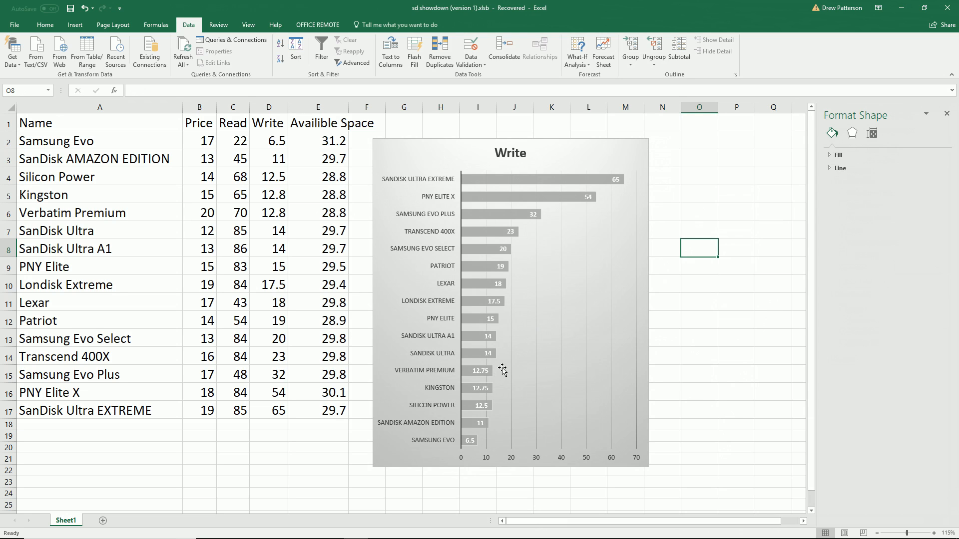
mouse_move(335, 327)
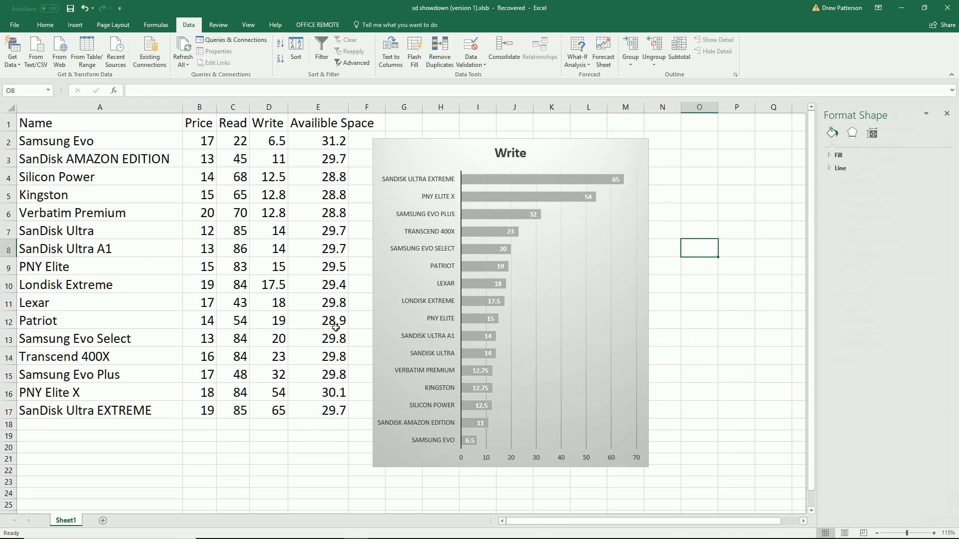
mouse_move(405, 282)
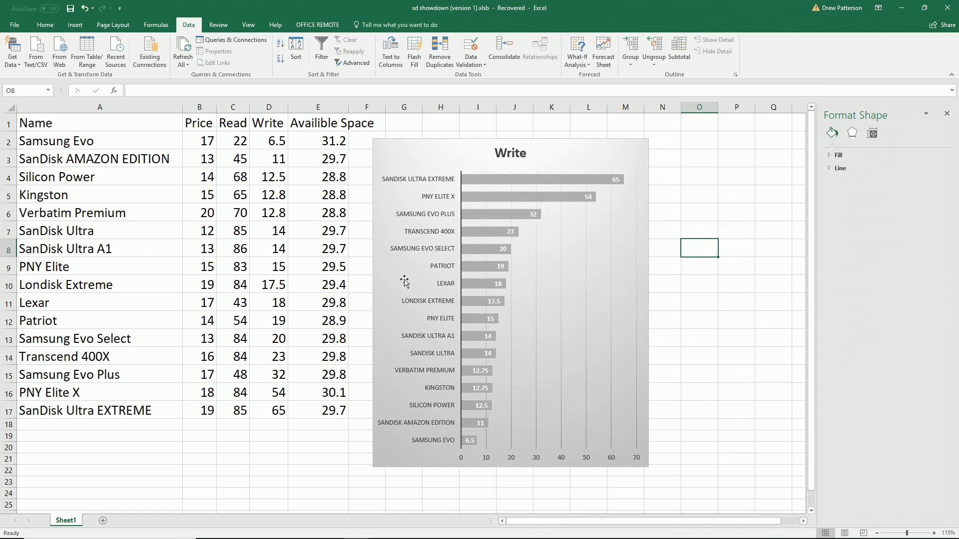
mouse_move(394, 304)
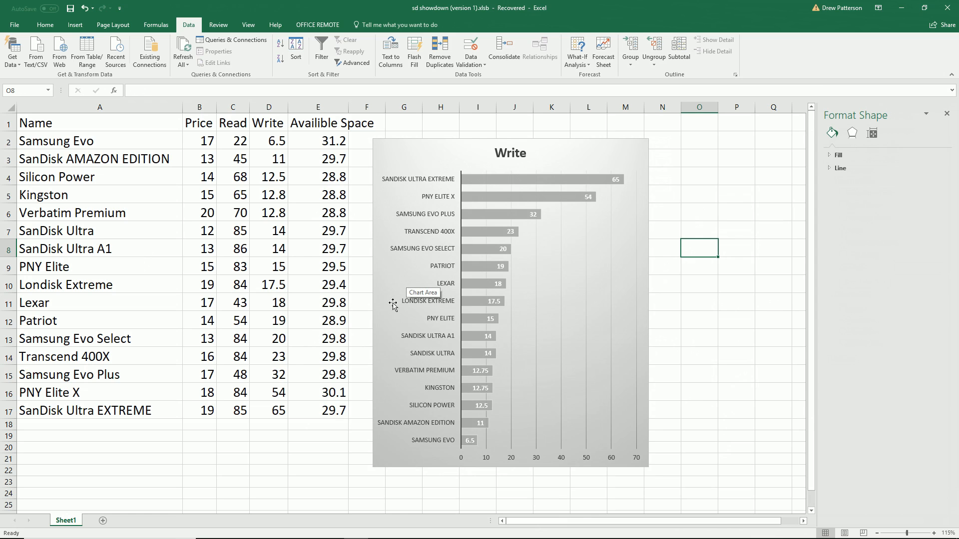
mouse_move(490, 197)
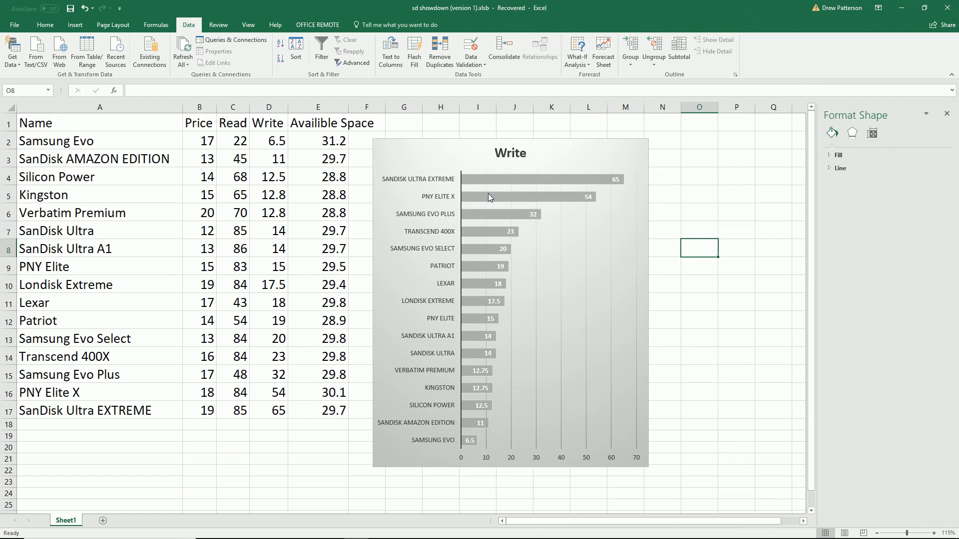
mouse_move(490, 297)
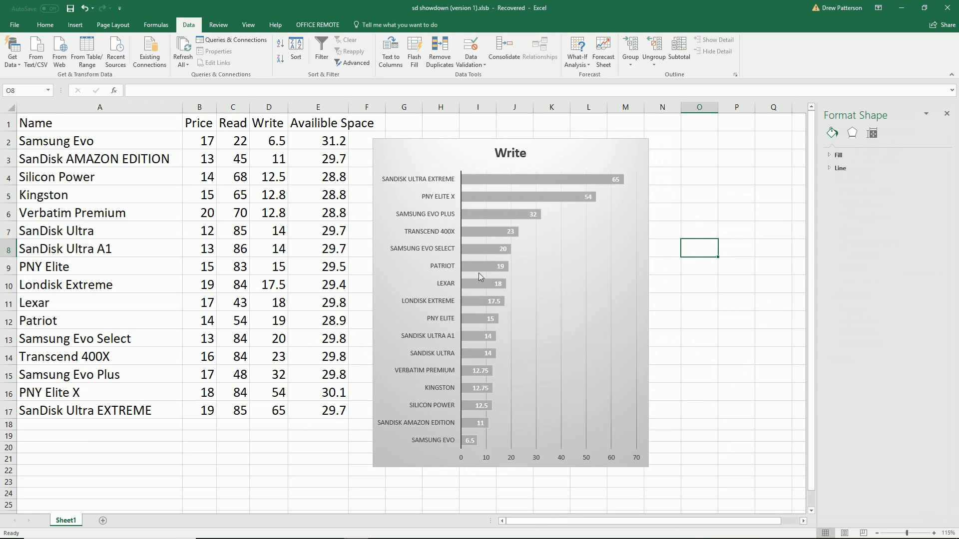
mouse_move(500, 332)
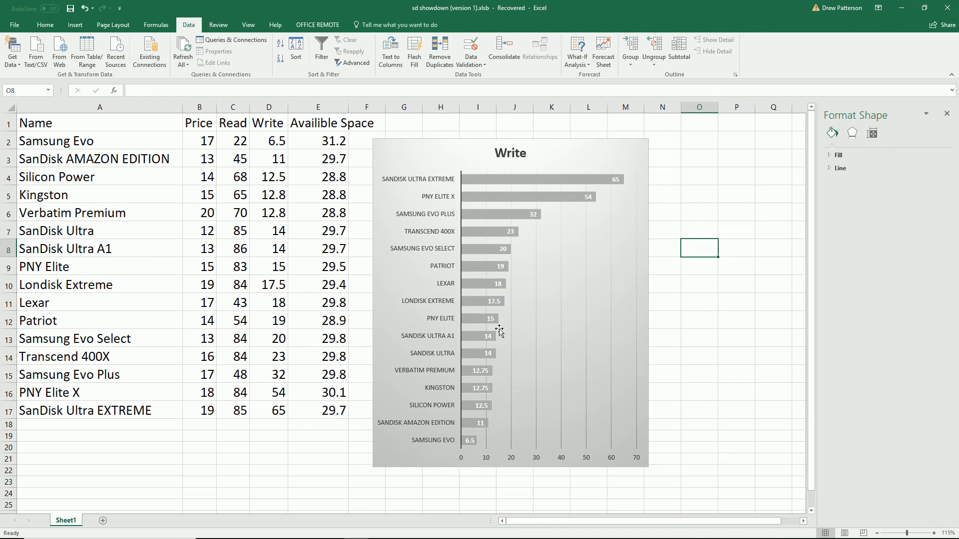
mouse_move(619, 439)
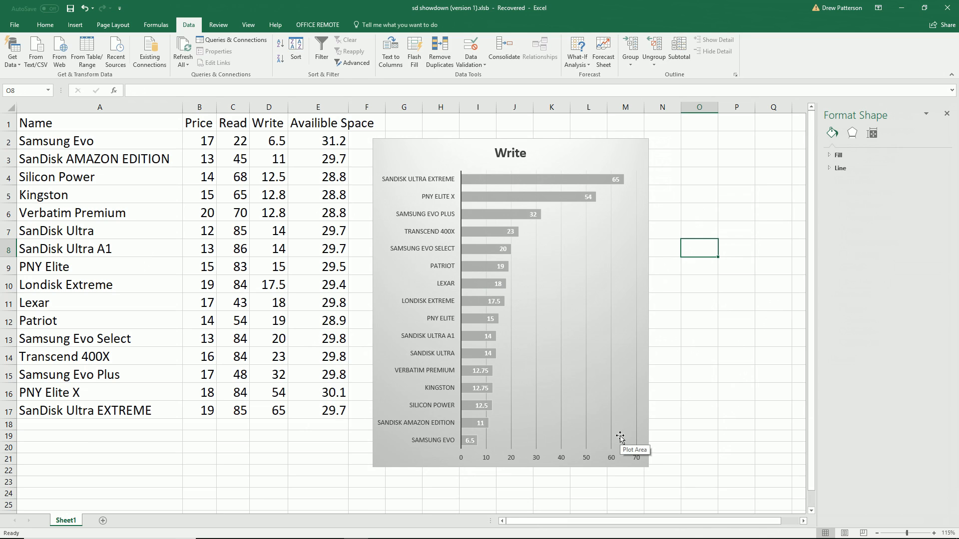
mouse_move(501, 396)
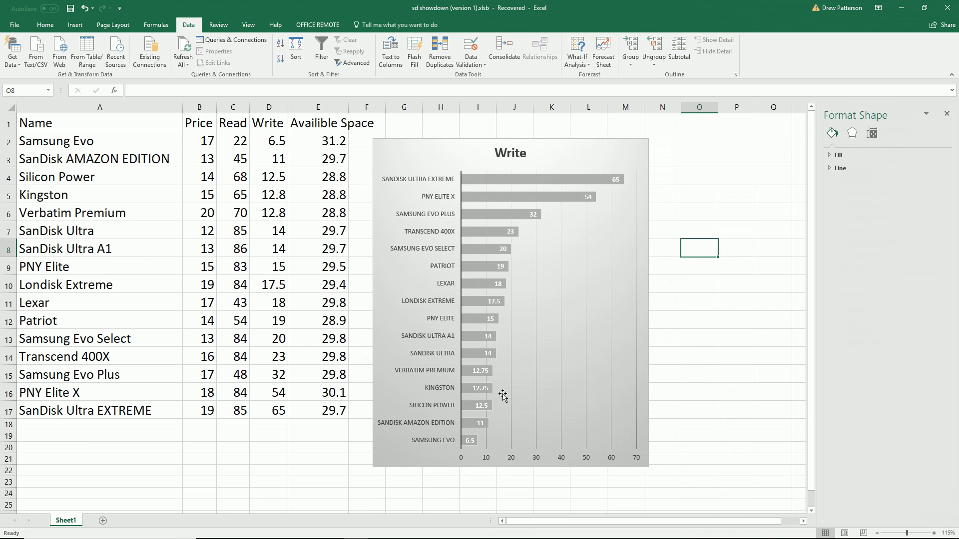
mouse_move(486, 392)
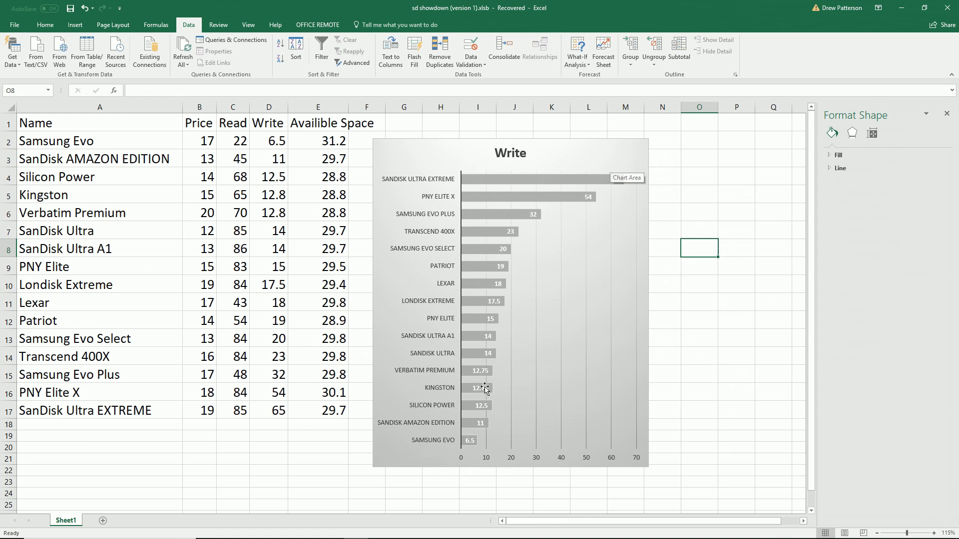